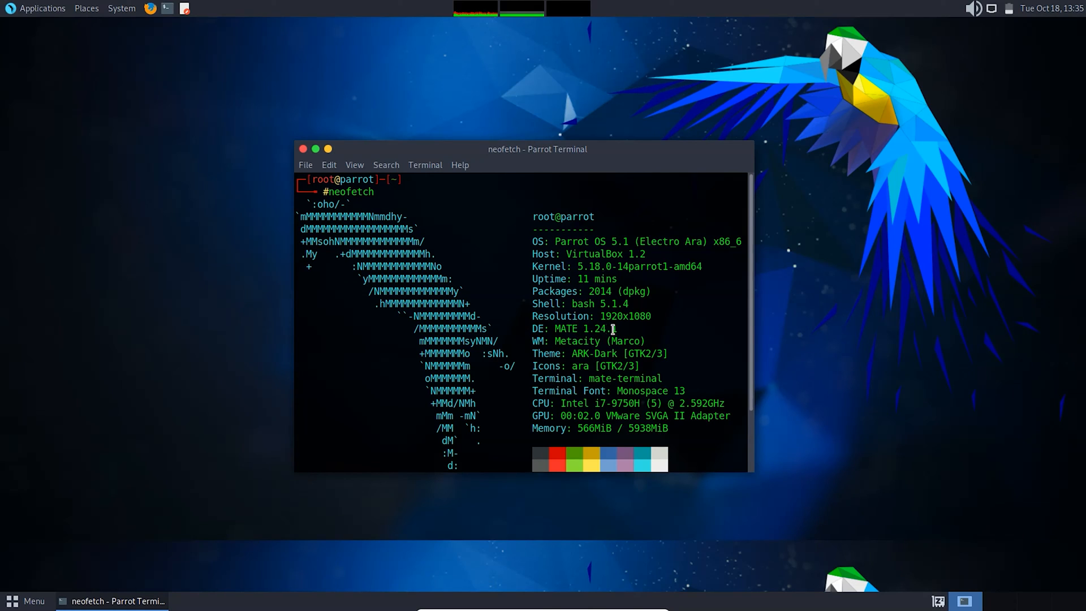
Step: Run 'sudo apt update && upgrade', refreshing package lists to 42 upgradable packages
double_click(554, 328)
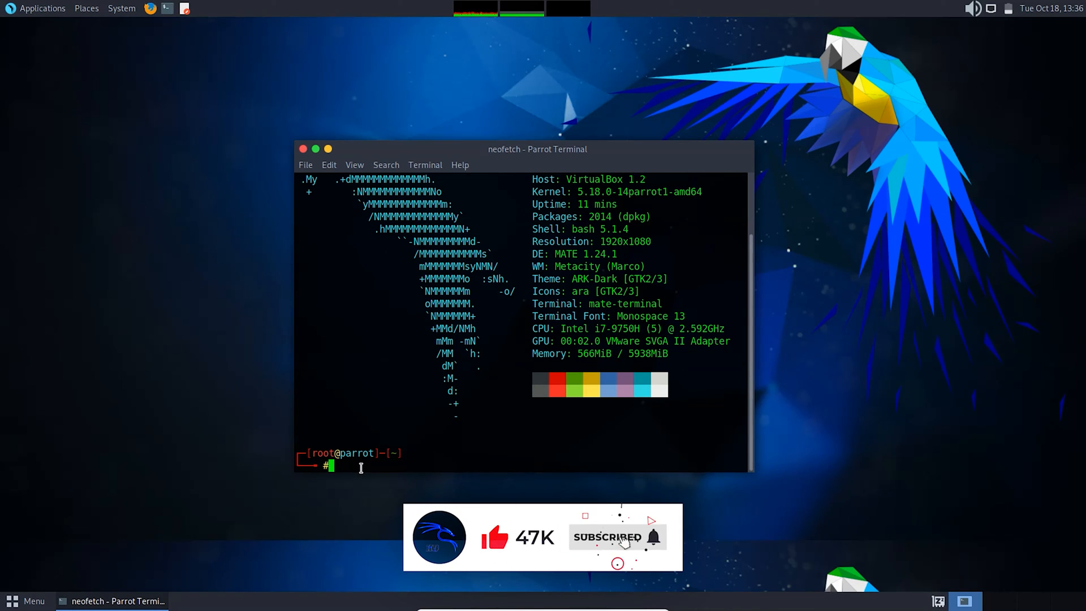
text(sudo)
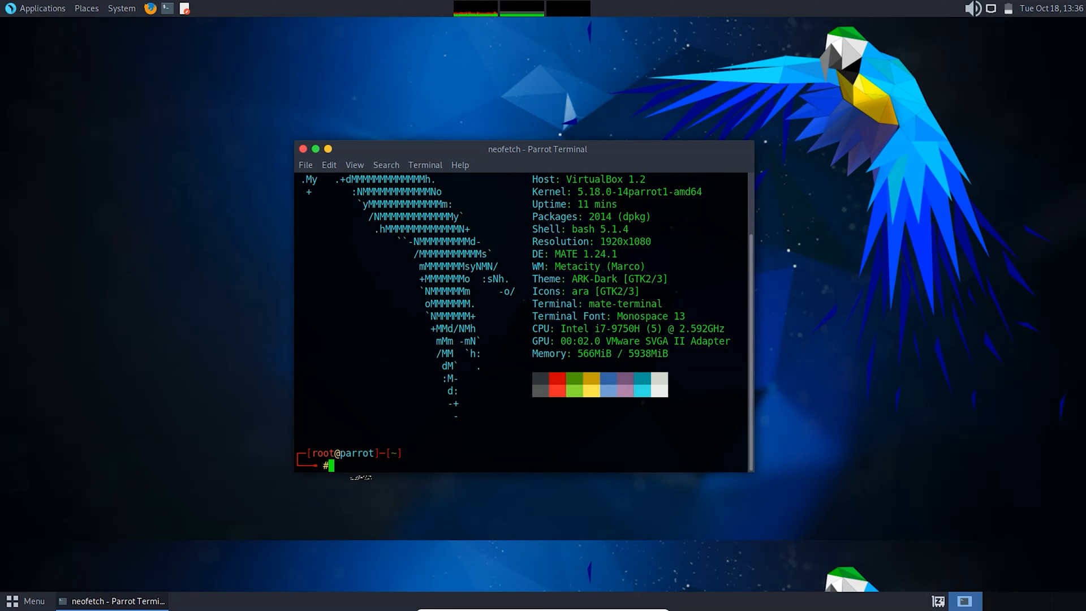
text(sudo apt)
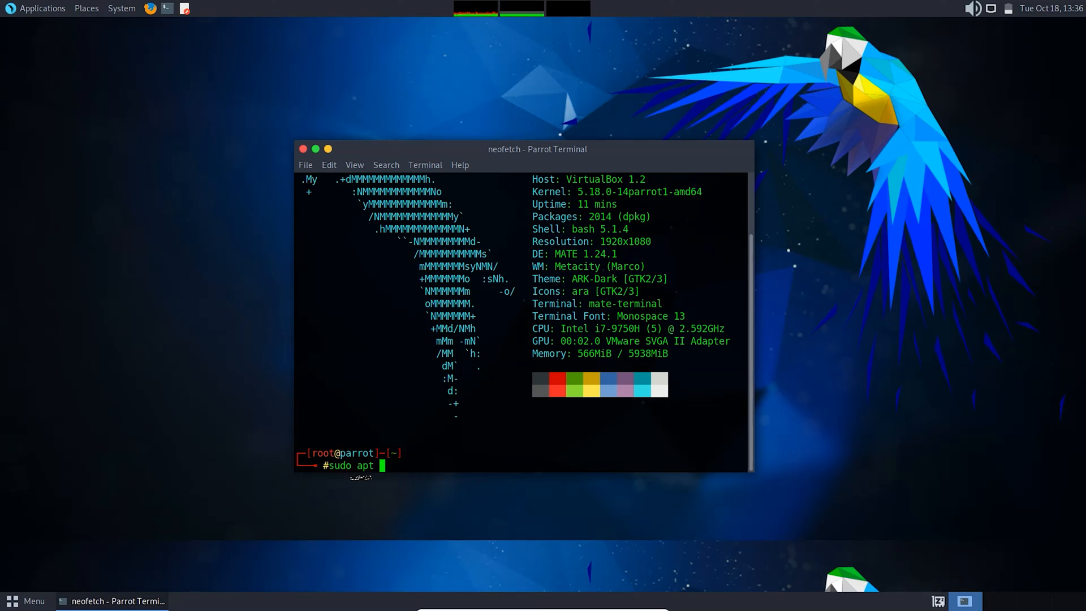
text(updat)
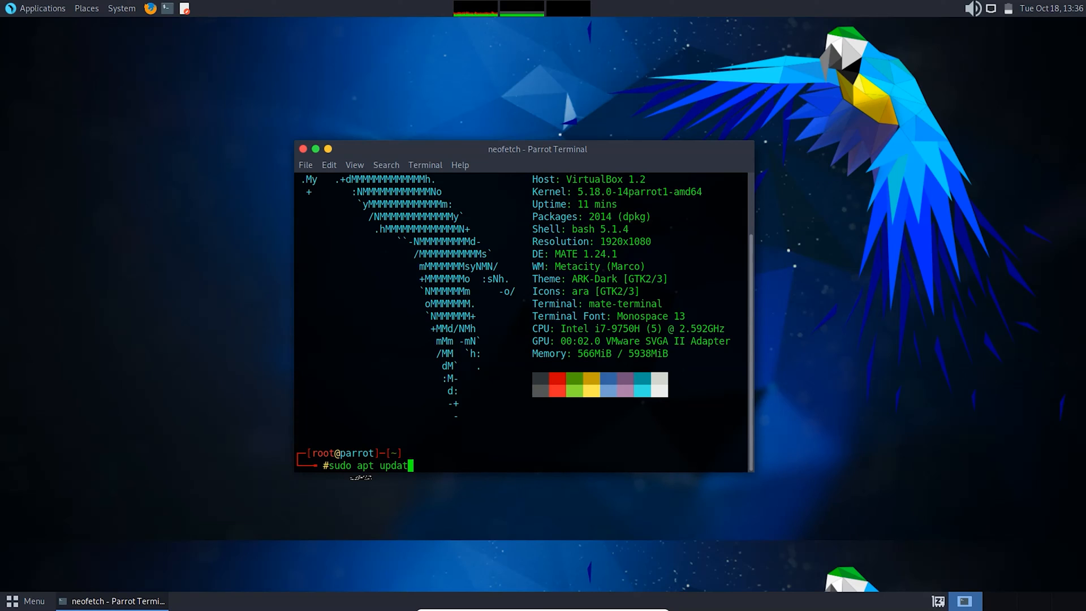
text(e)
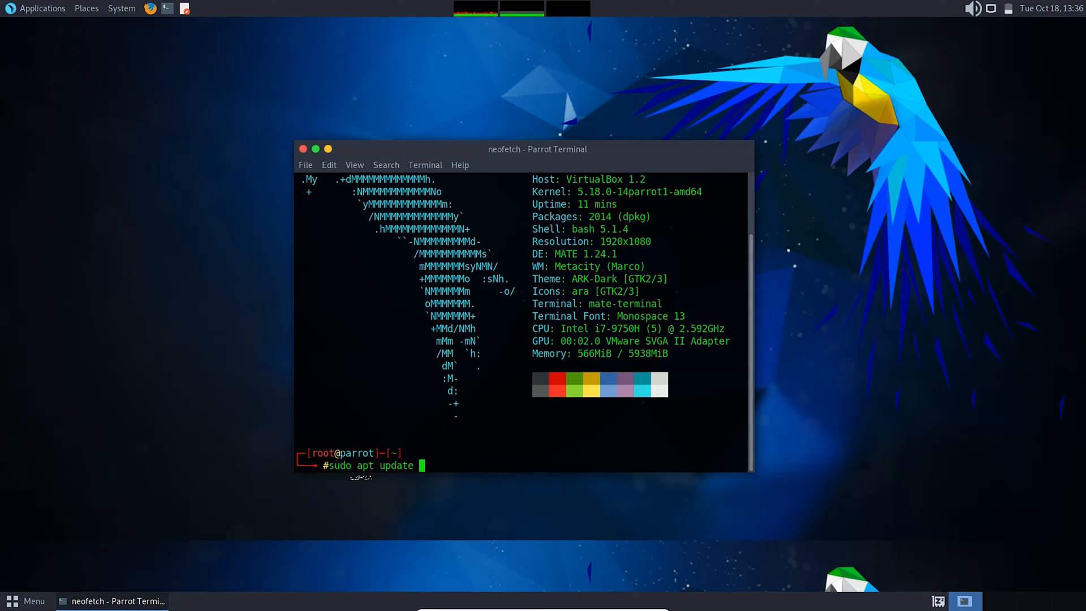
text(&& u)
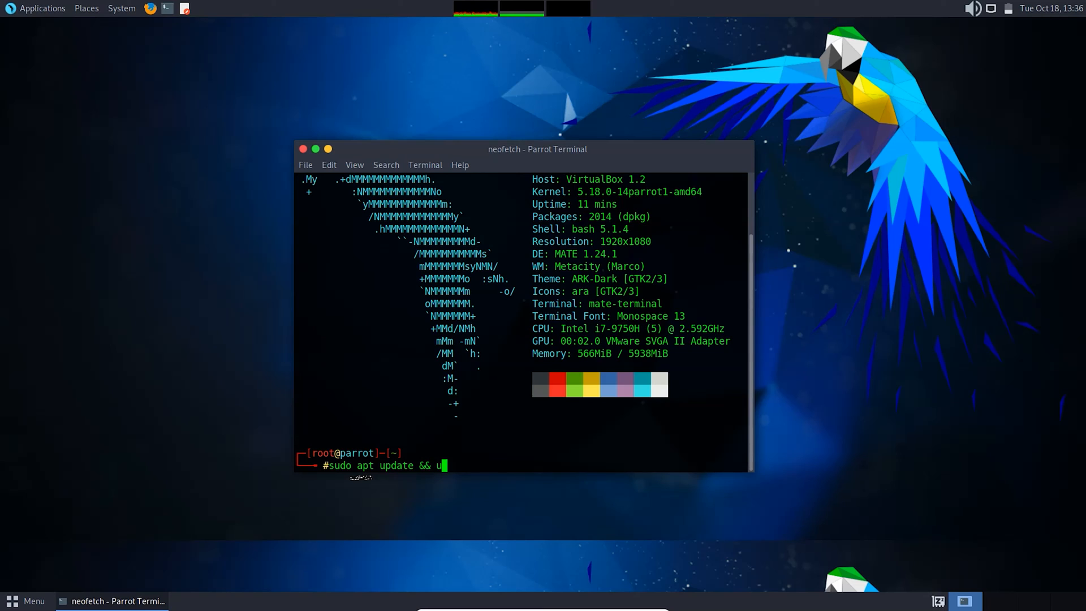
text(pgrade)
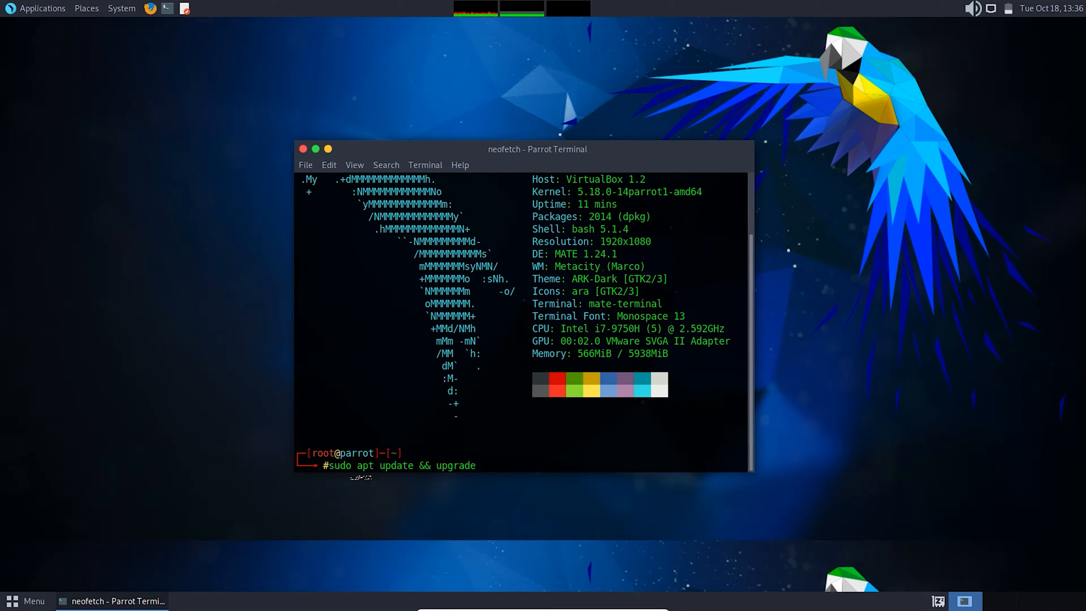
key(Return)
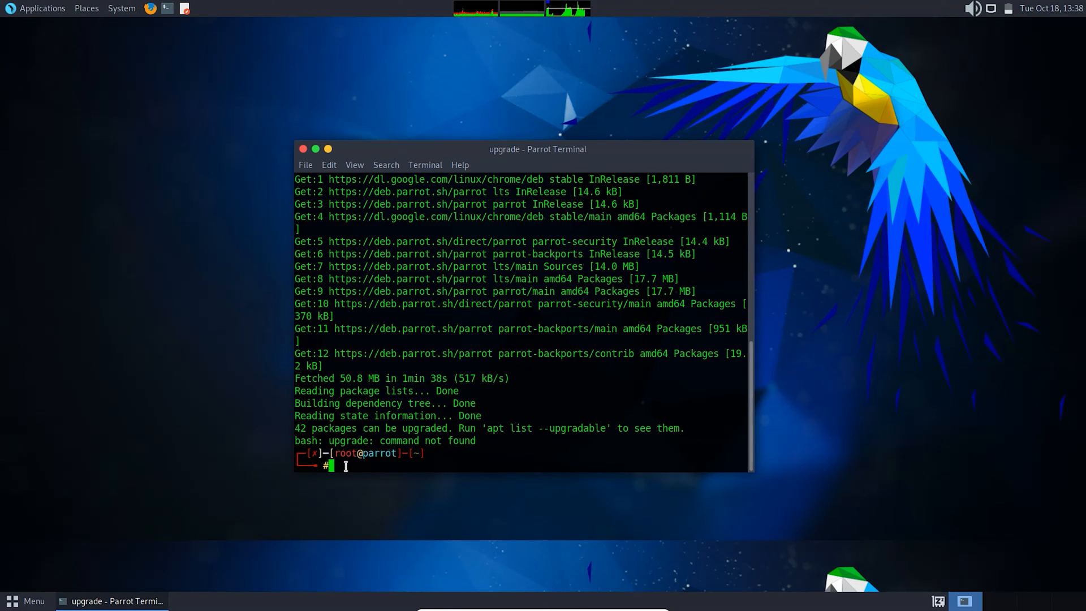
Step: Run 'sudo apt install xfce4', confirm with y, then clear the terminal
text(sudo)
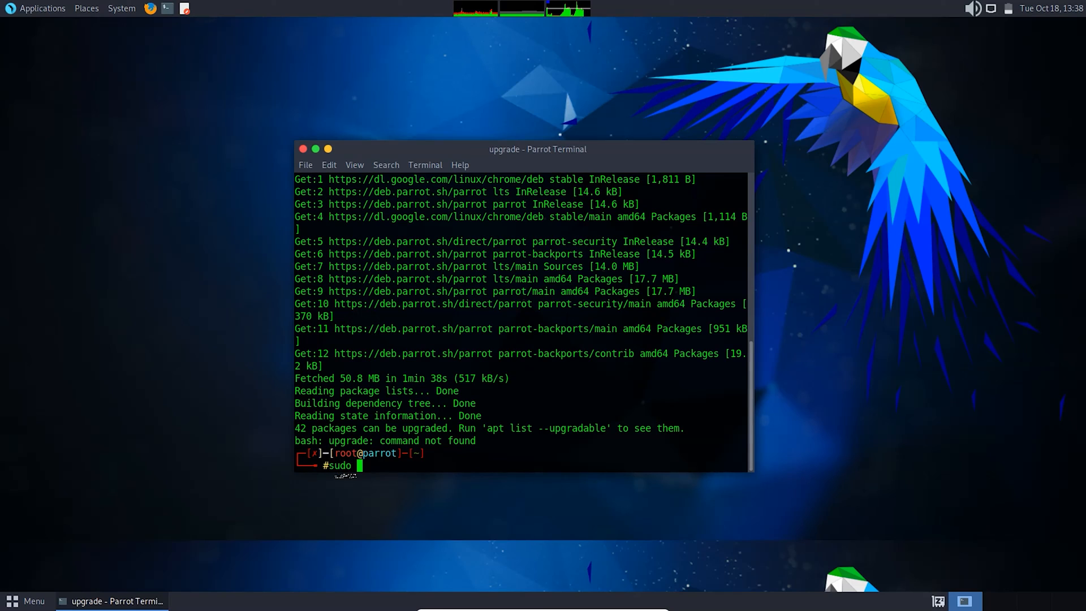
text(apt in)
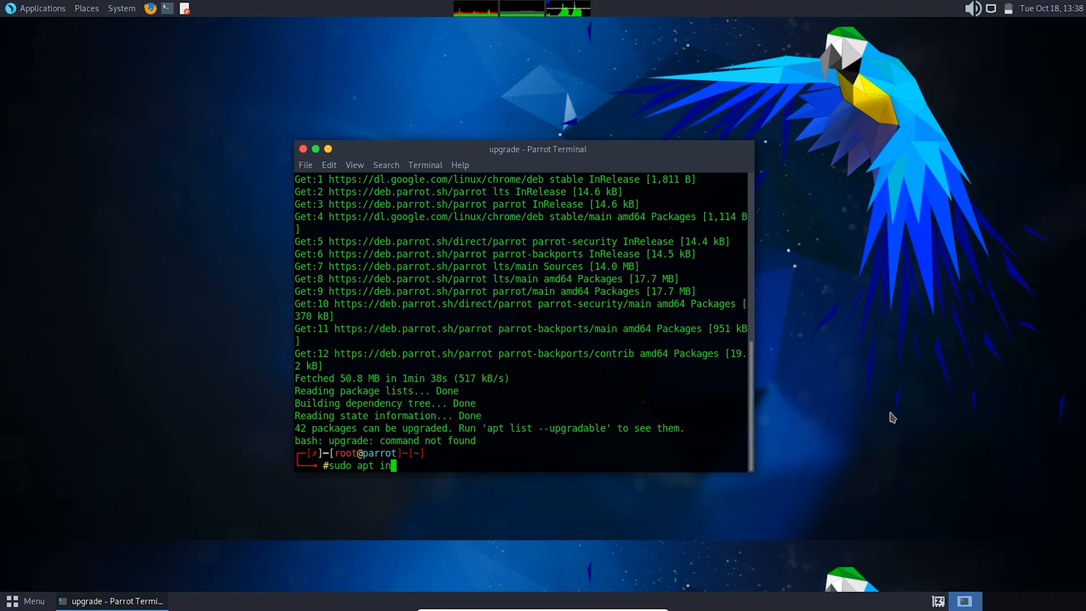
text(stall xf)
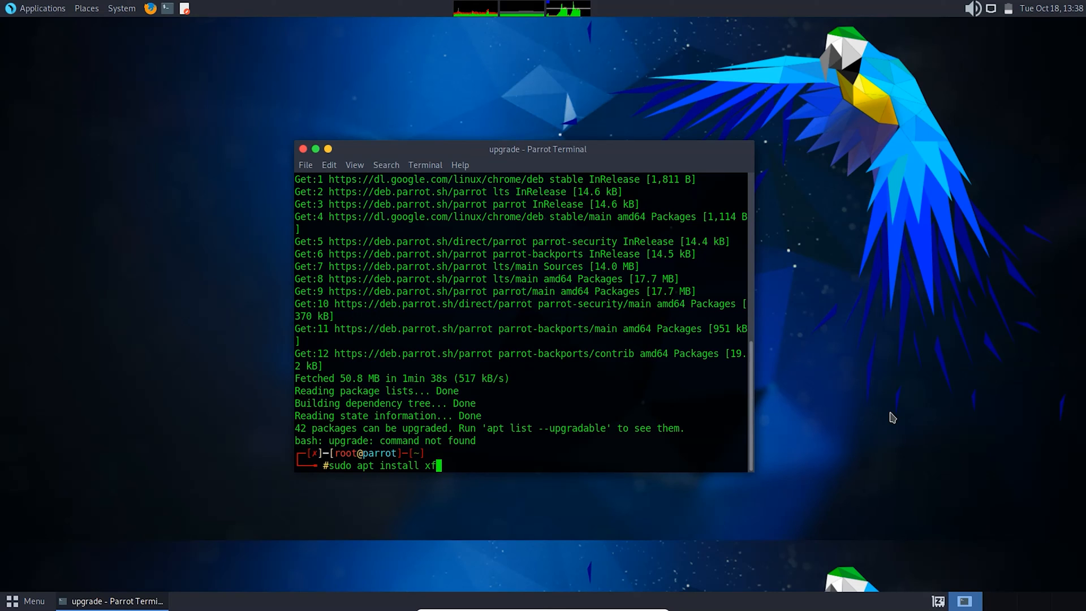
text(ce4)
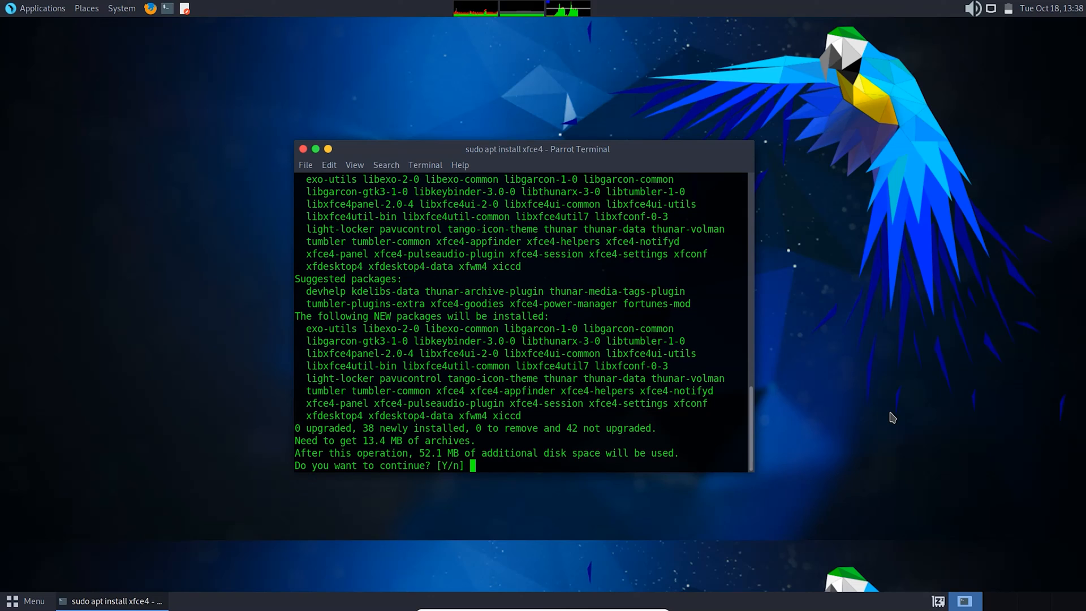
text(y)
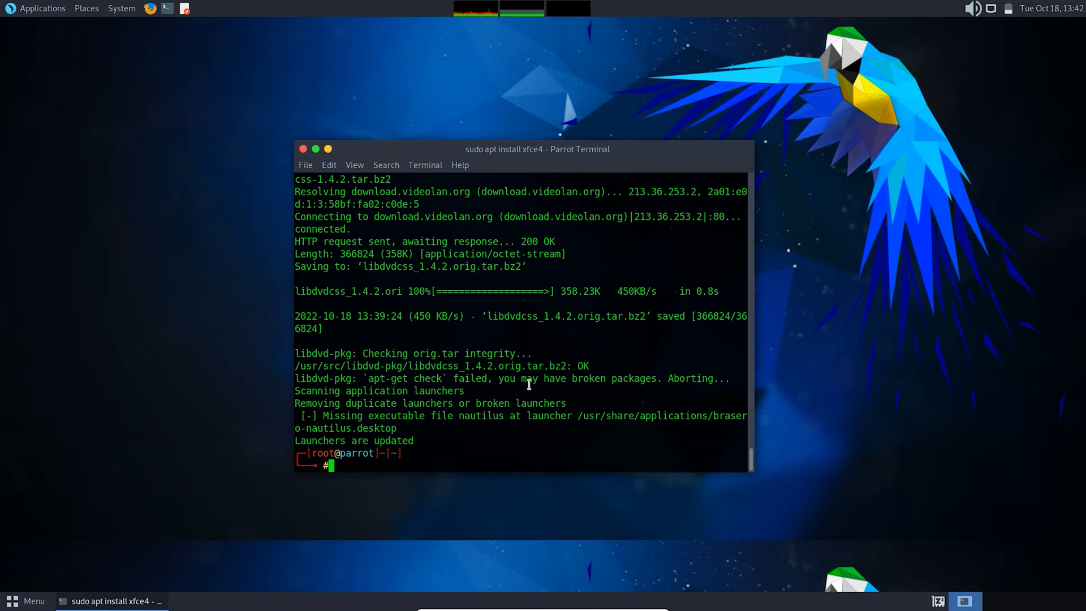
text(clear)
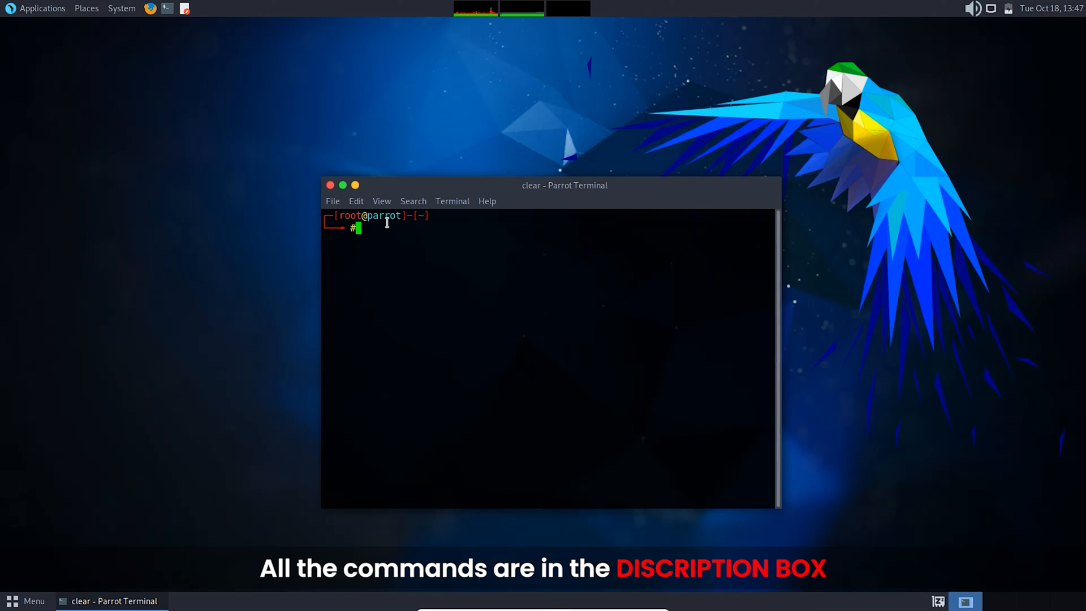
Step: Change directory to /usr/share/xsessions
text(cd)
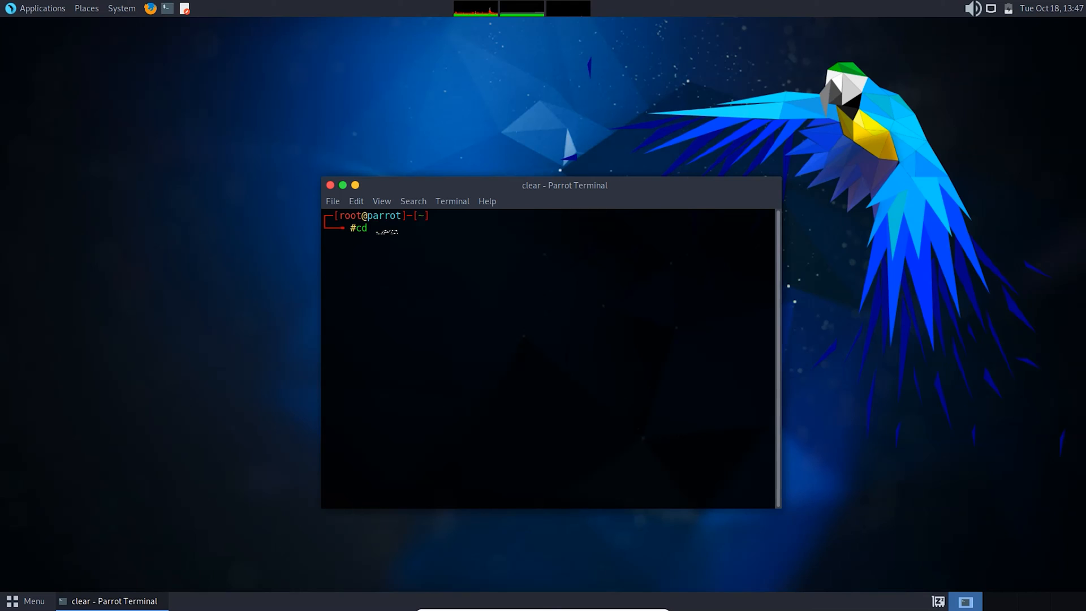
text(/usr)
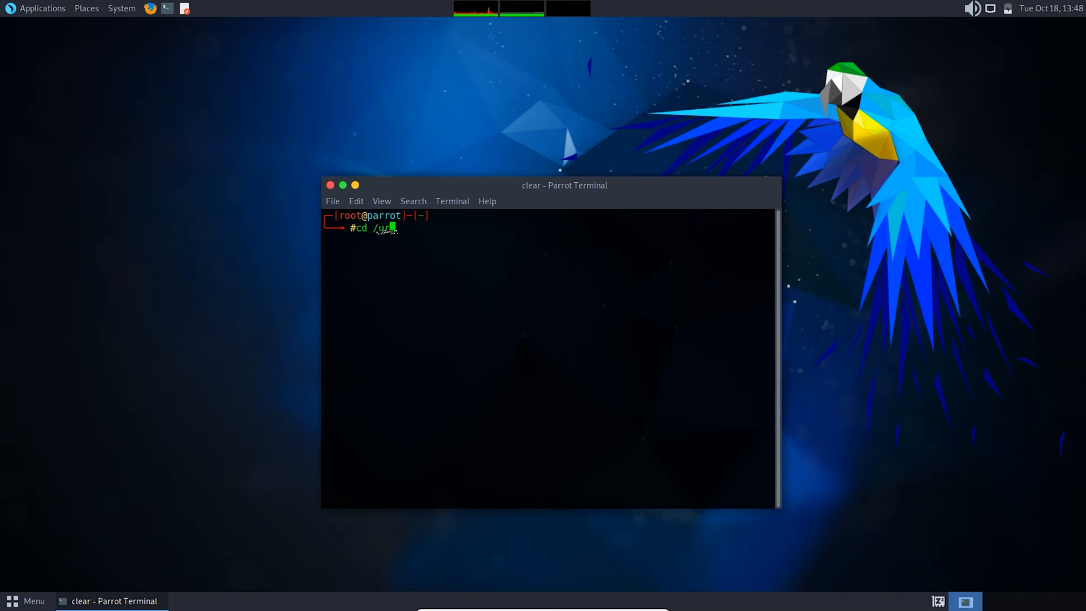
key(BackSpace)
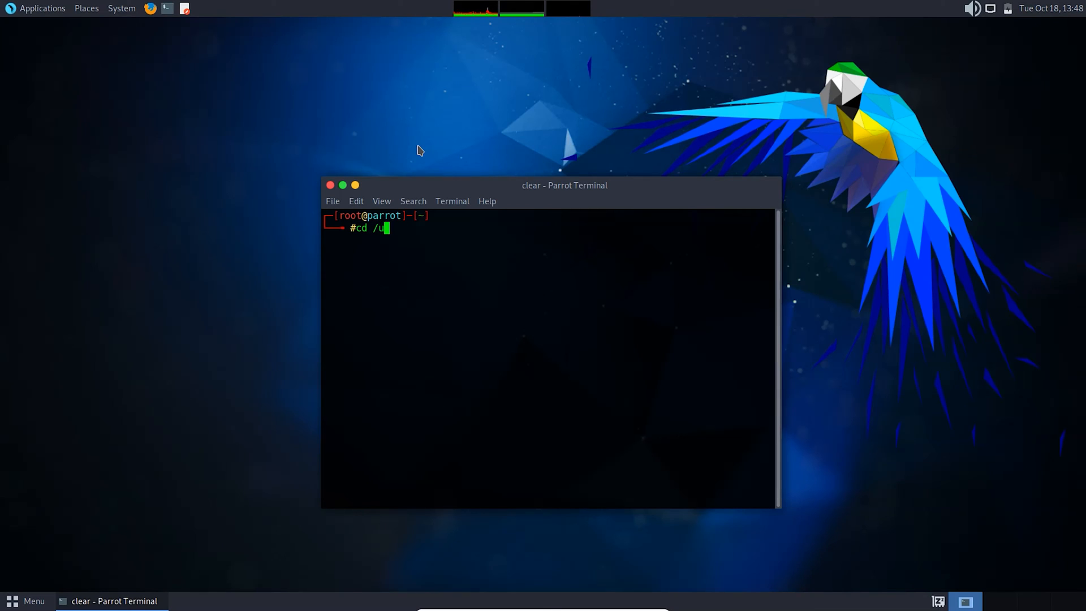
text(s)
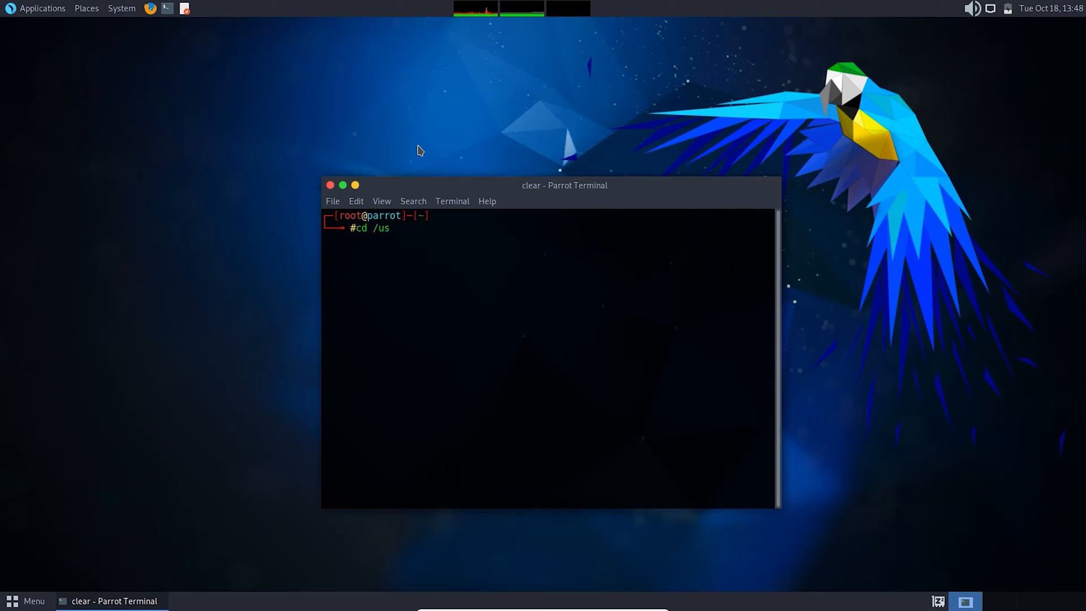
text(r/s)
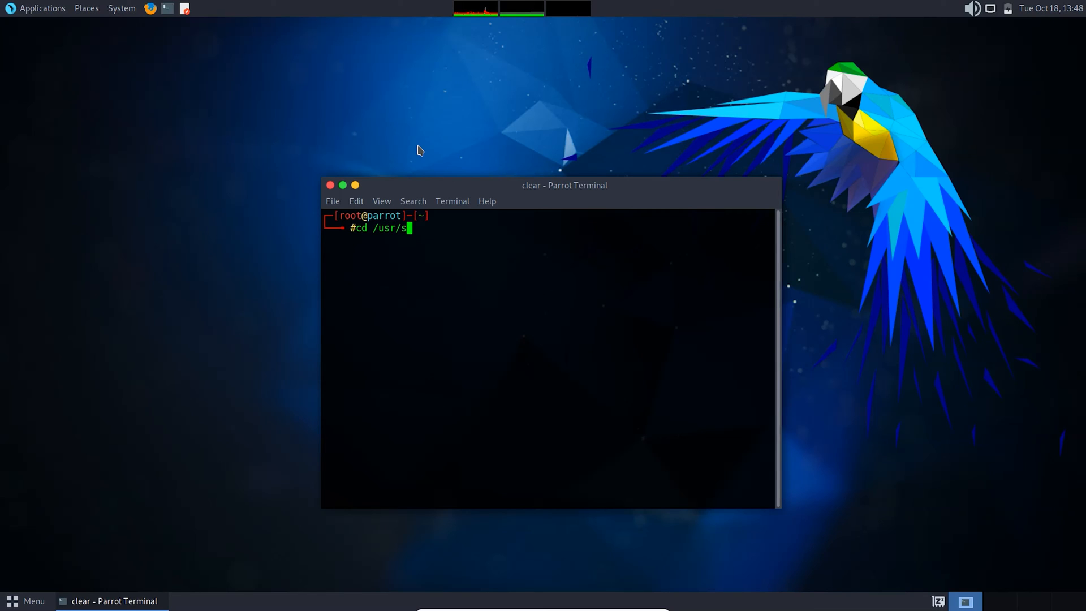
text(hare/)
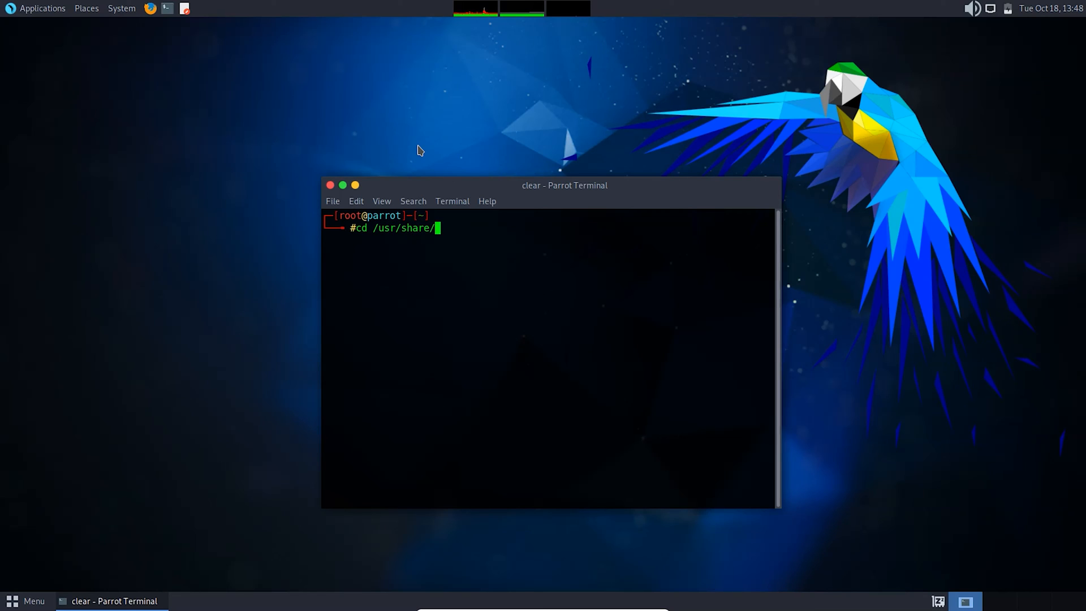
text(xse)
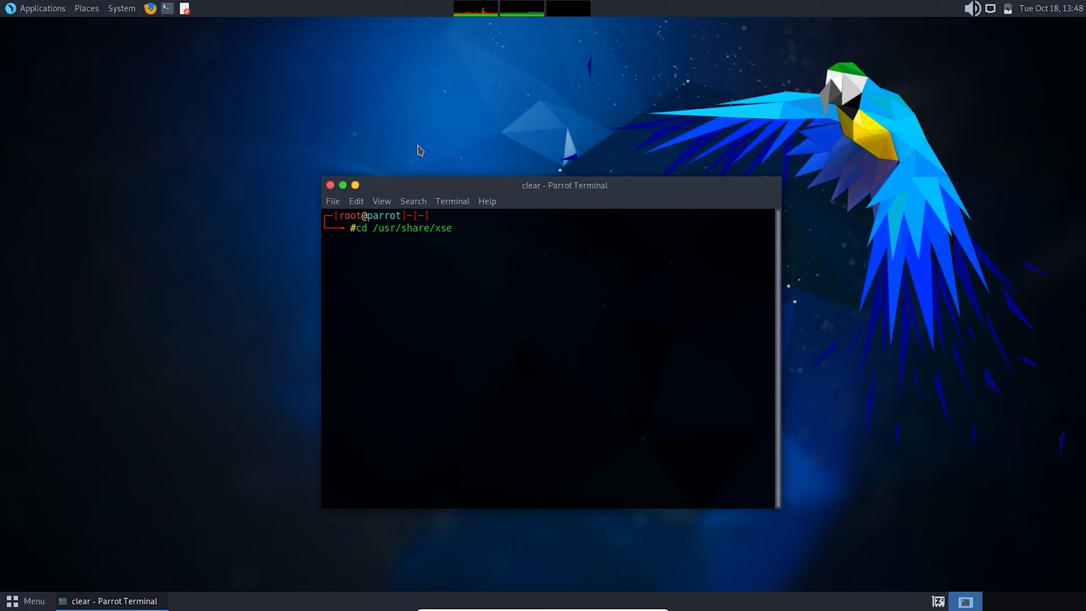
text(ssions/)
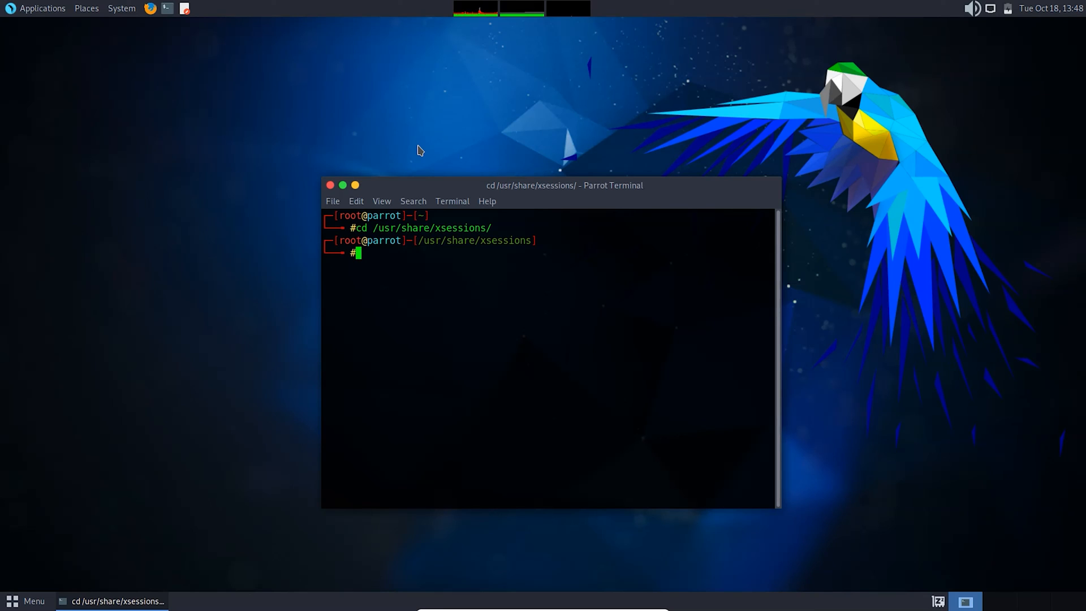
Step: Create the other_de folder with 'sudo mkdir other_de'
text(sudo)
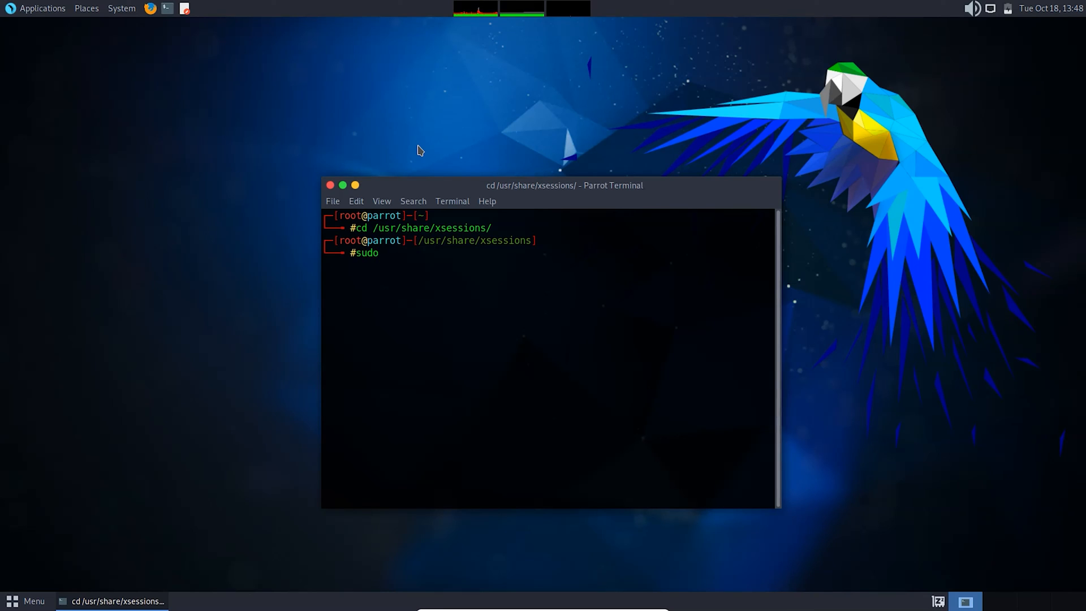
text(mkd)
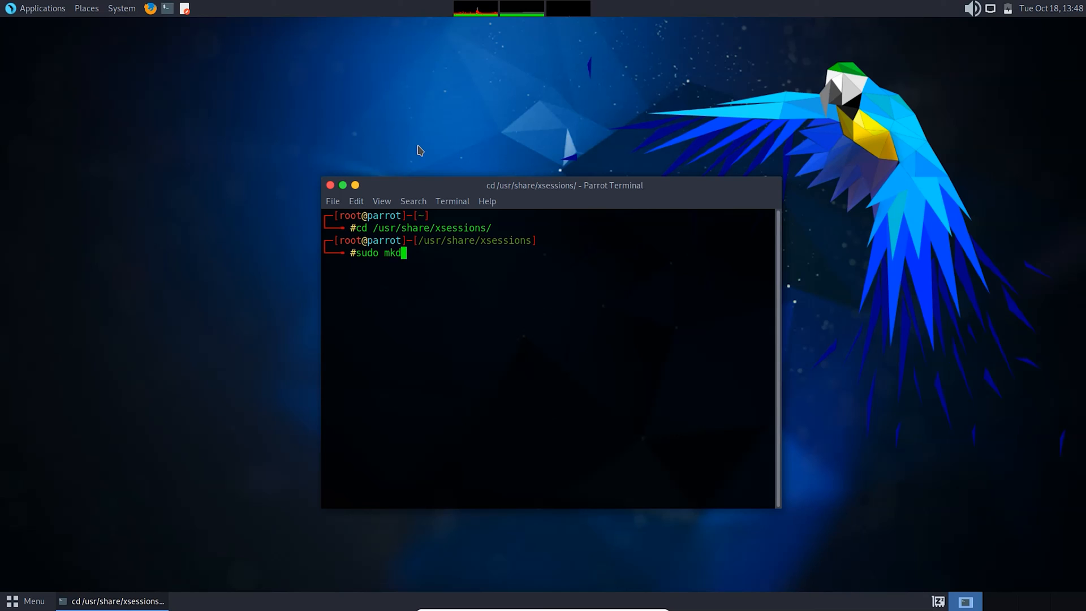
text(ir)
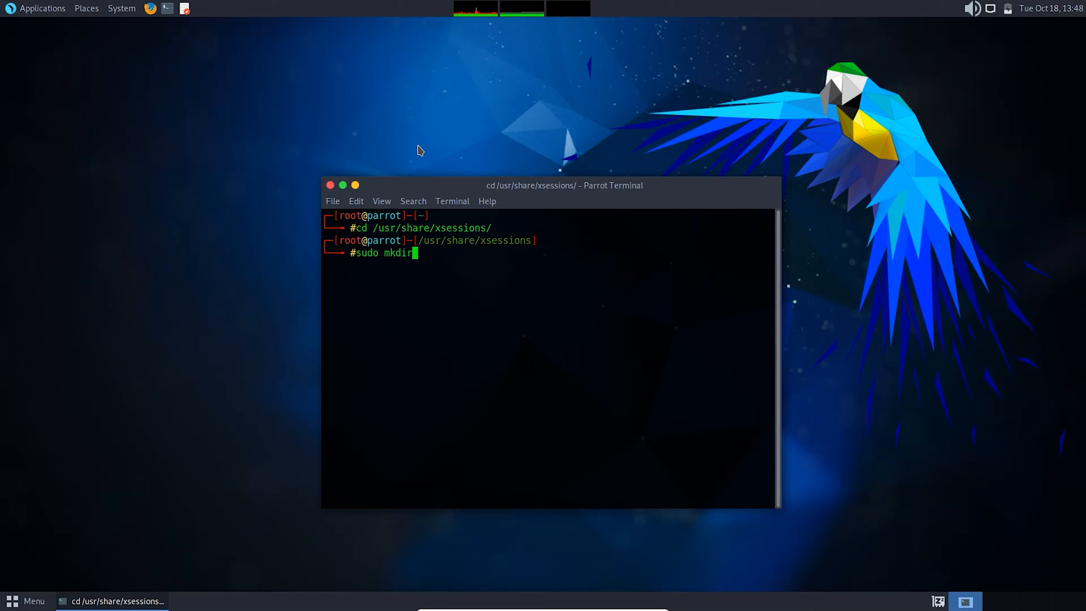
text(other_de)
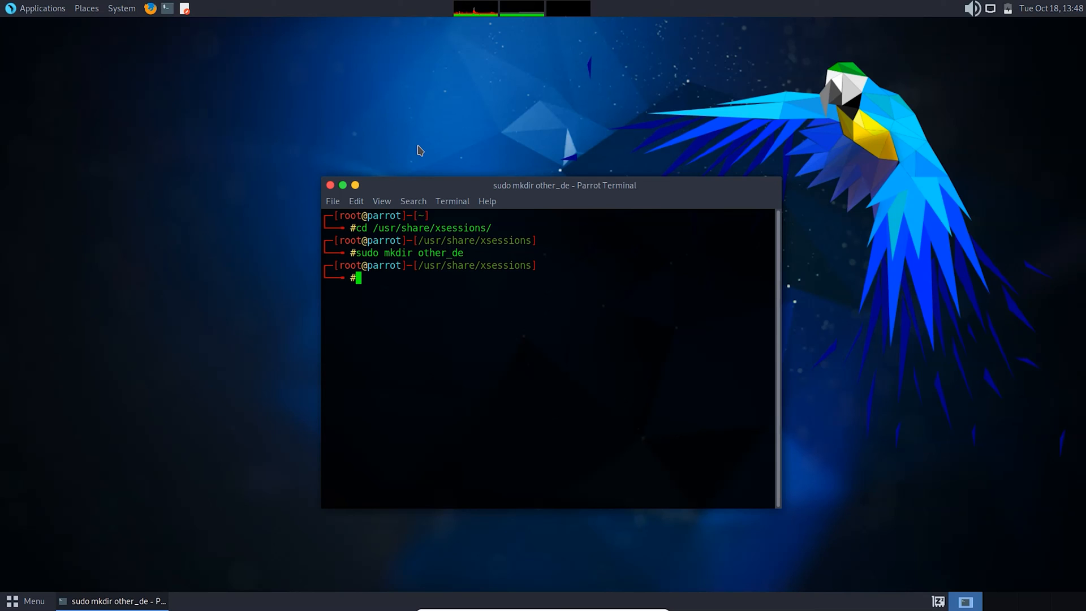
mouse_move(340, 160)
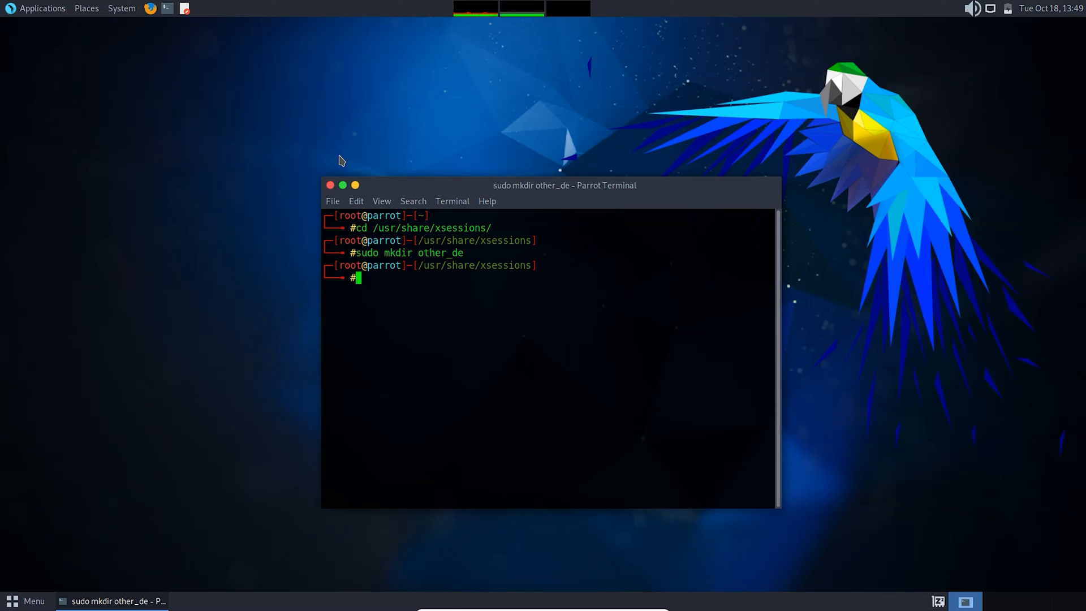
Step: Run a for loop over 'ls | grep -v xfce.desktop' that sudo mv's each file into other_de/
text(for)
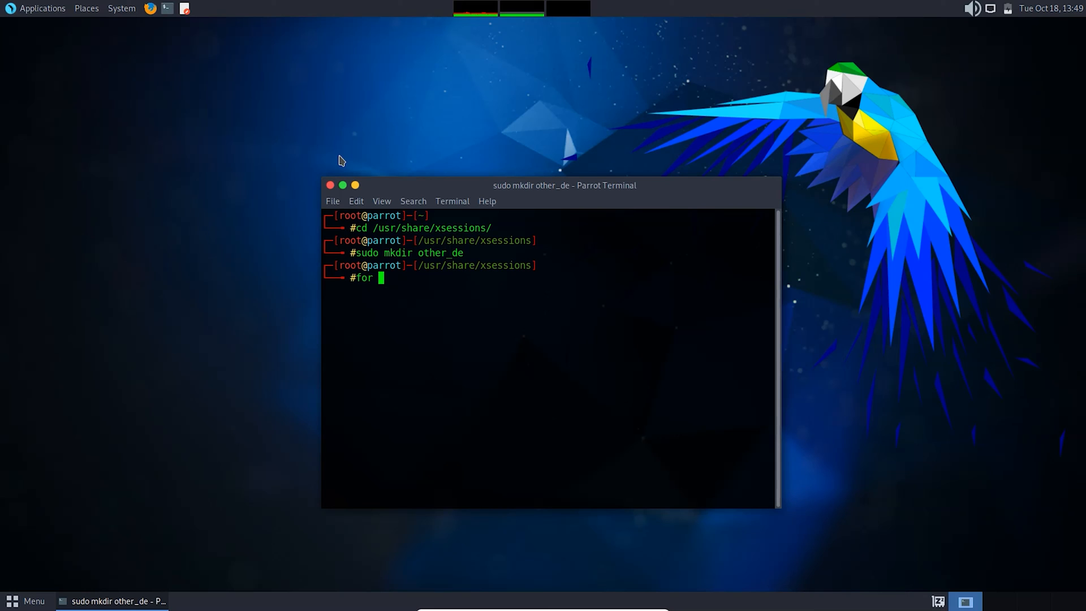
text(i in $()
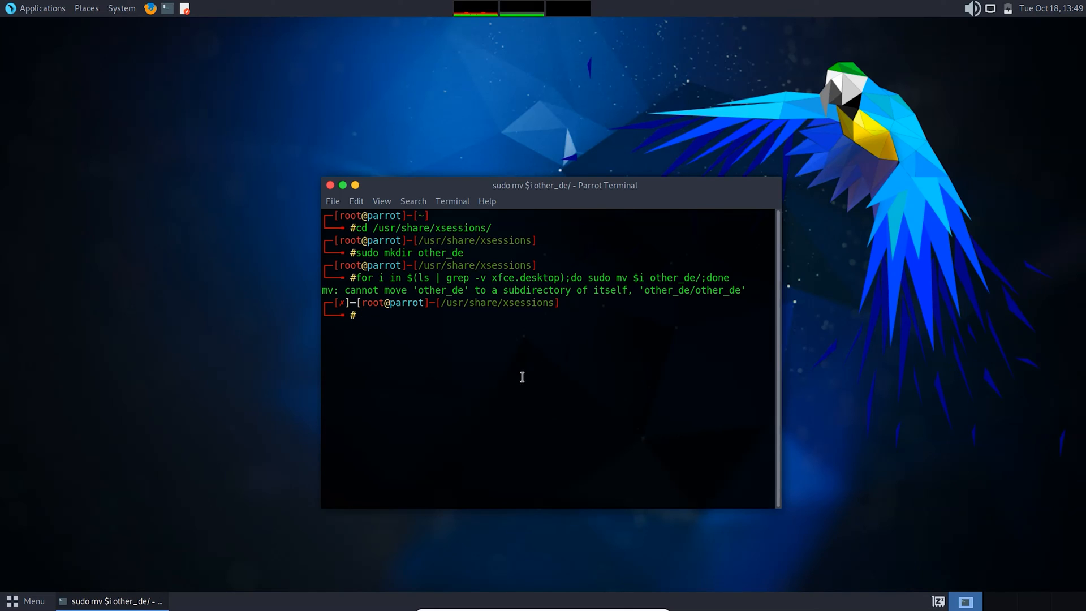
text(ls)
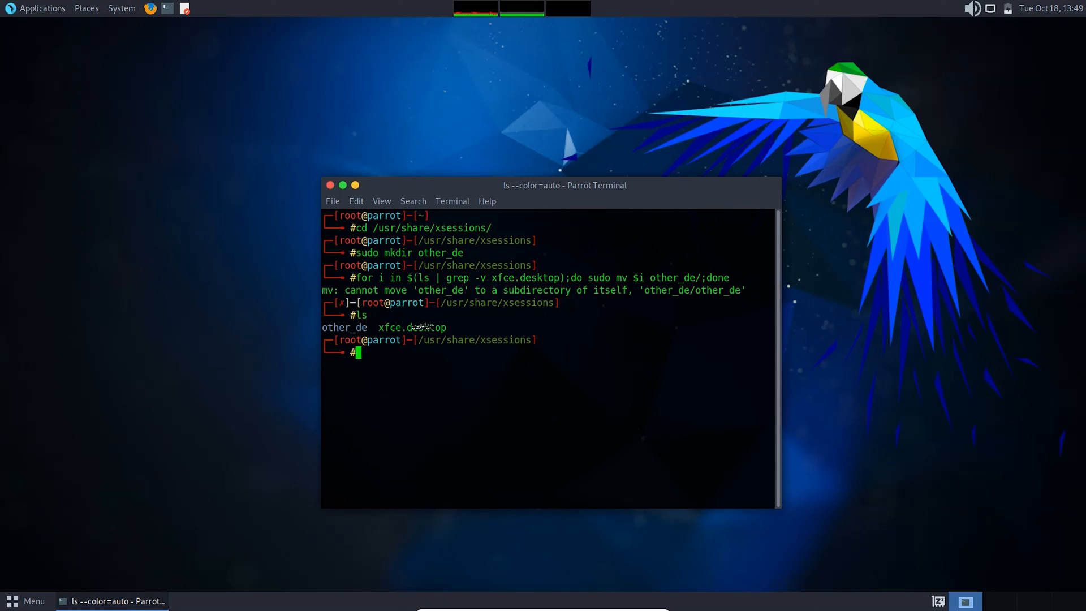
double_click(415, 327)
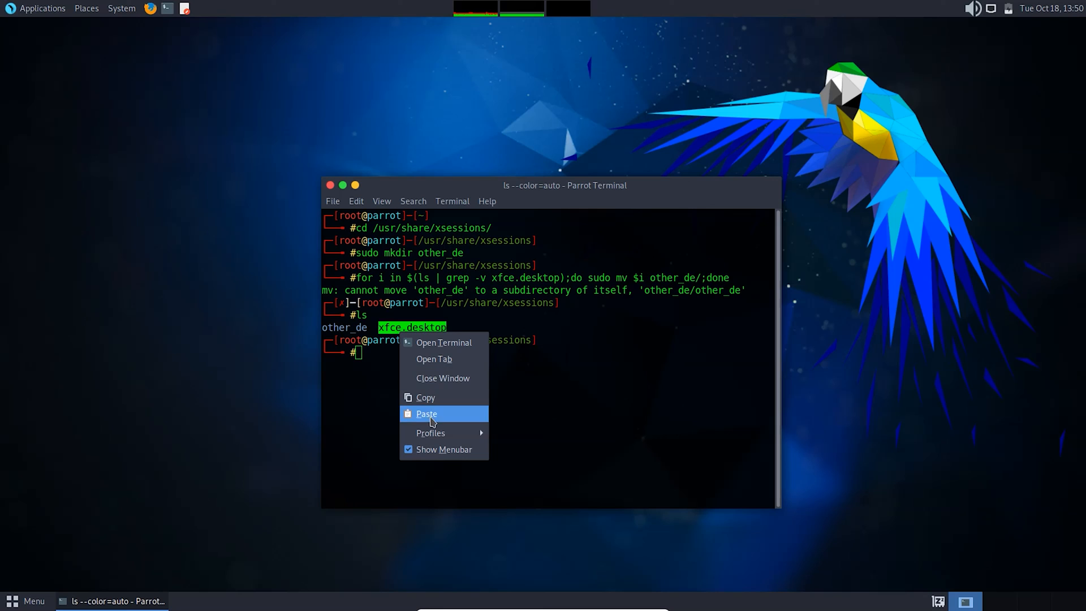
click(426, 414)
text(grep)
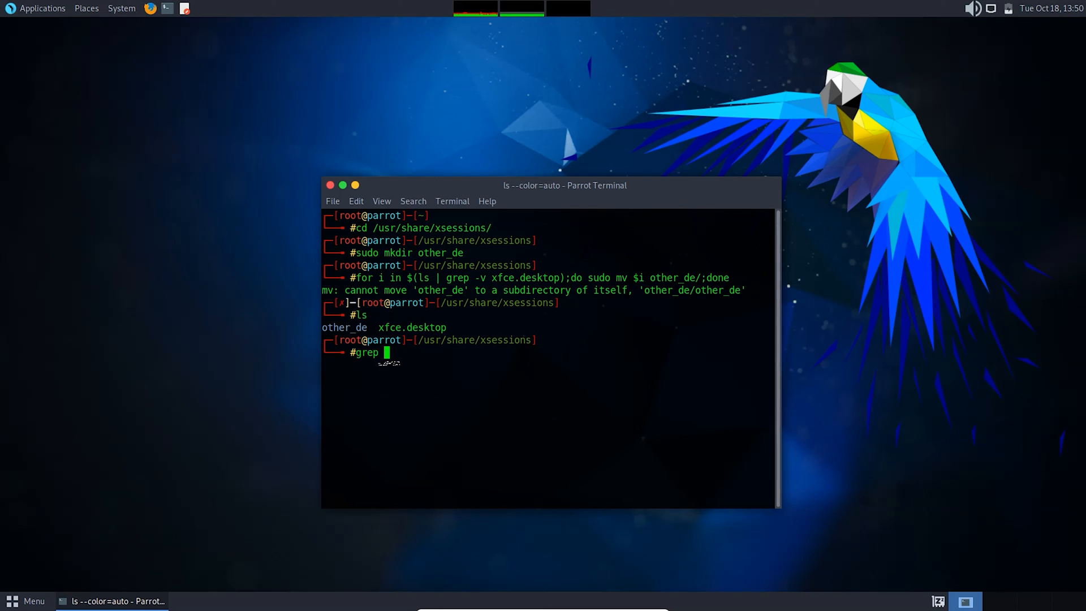
text(-v)
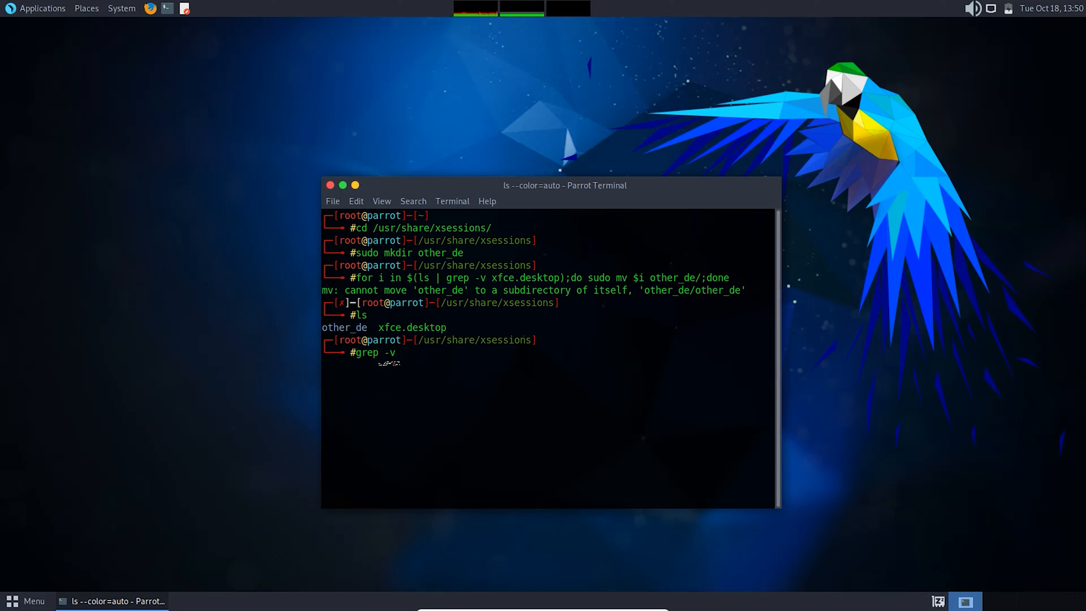
right_click(406, 353)
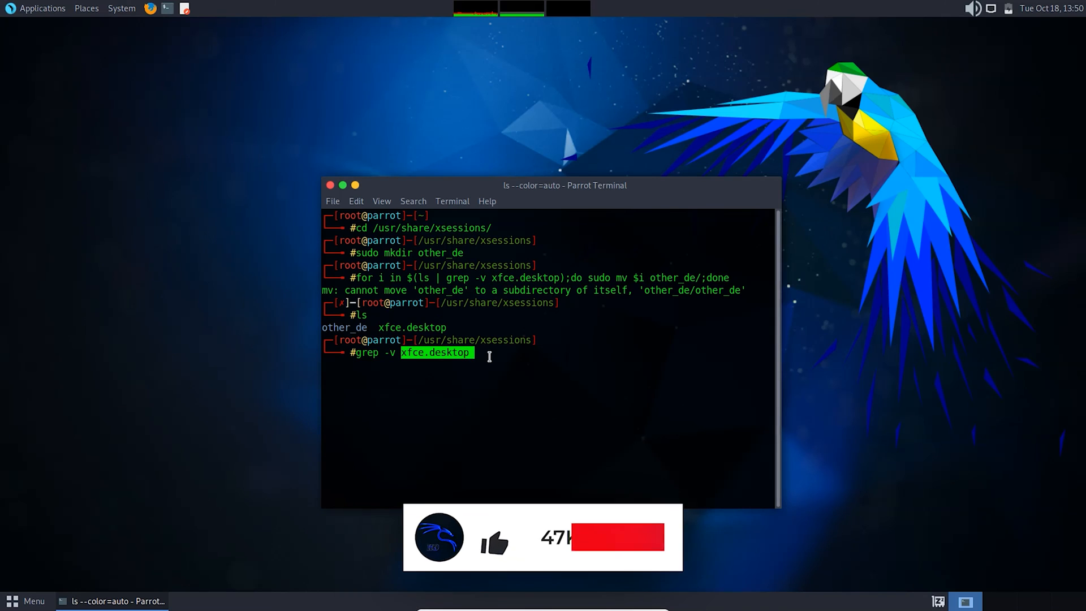
key(Return)
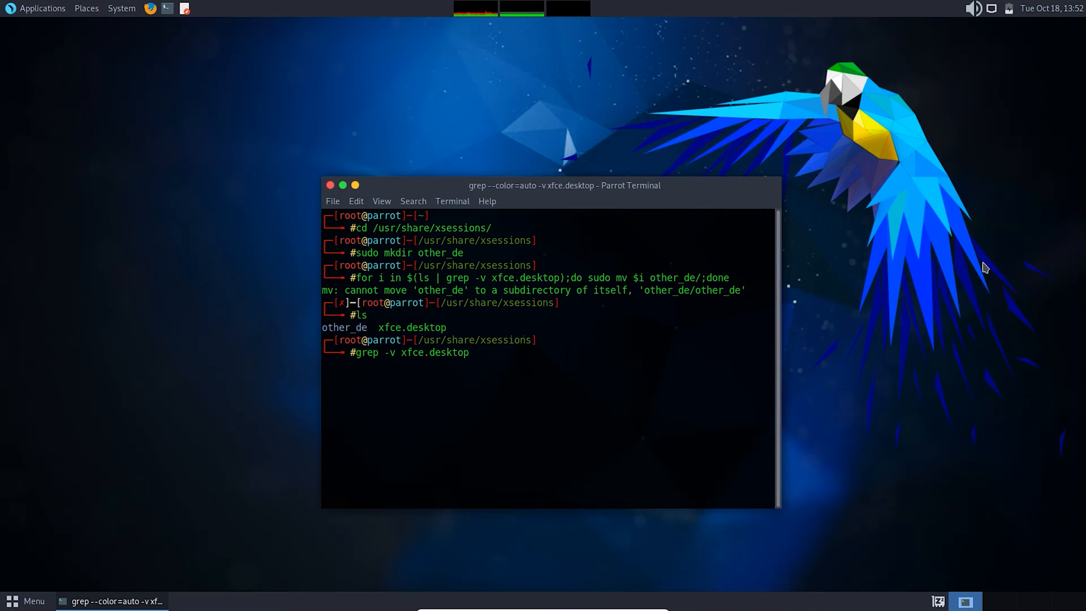
Step: Cancel the stray grep with Ctrl+C and type 'reboot' at the prompt
key(ctrl+c)
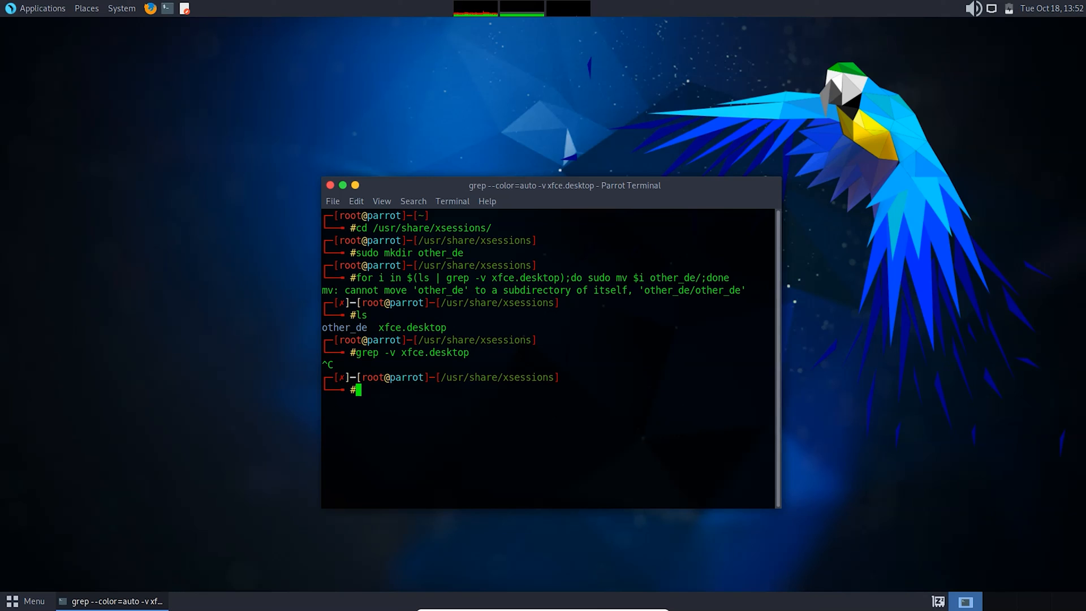
text(reboot)
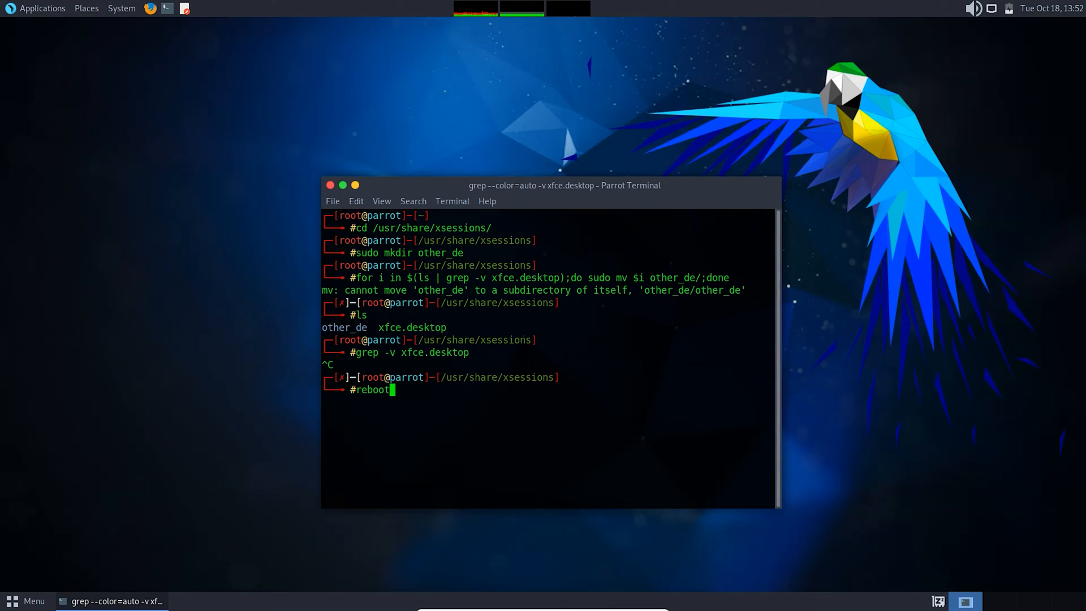
Step: Reboot the system so it comes back up in the XFCE desktop session
key(Return)
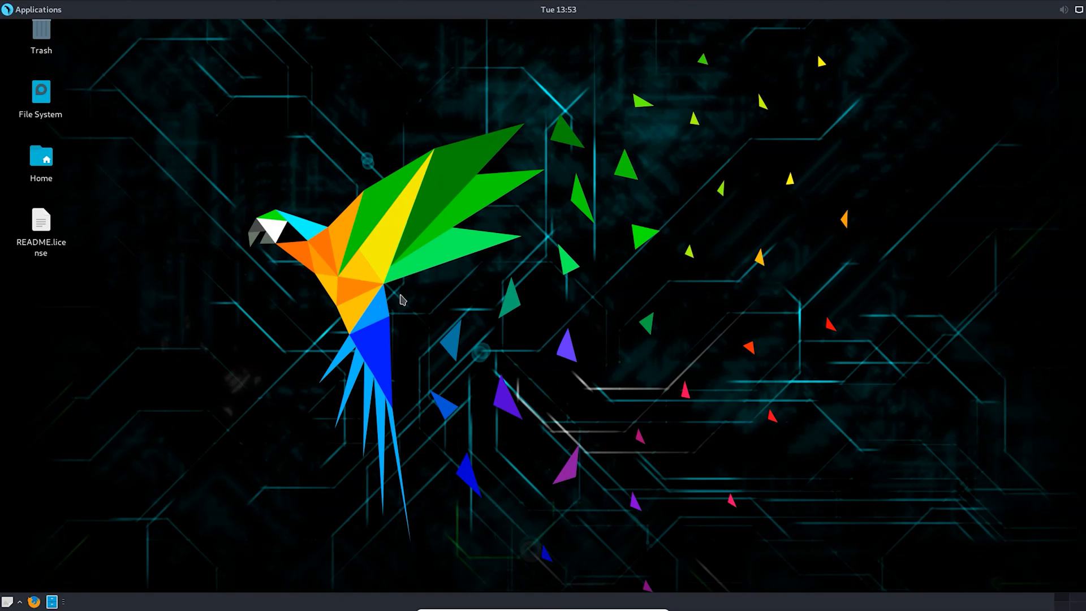
mouse_move(415, 299)
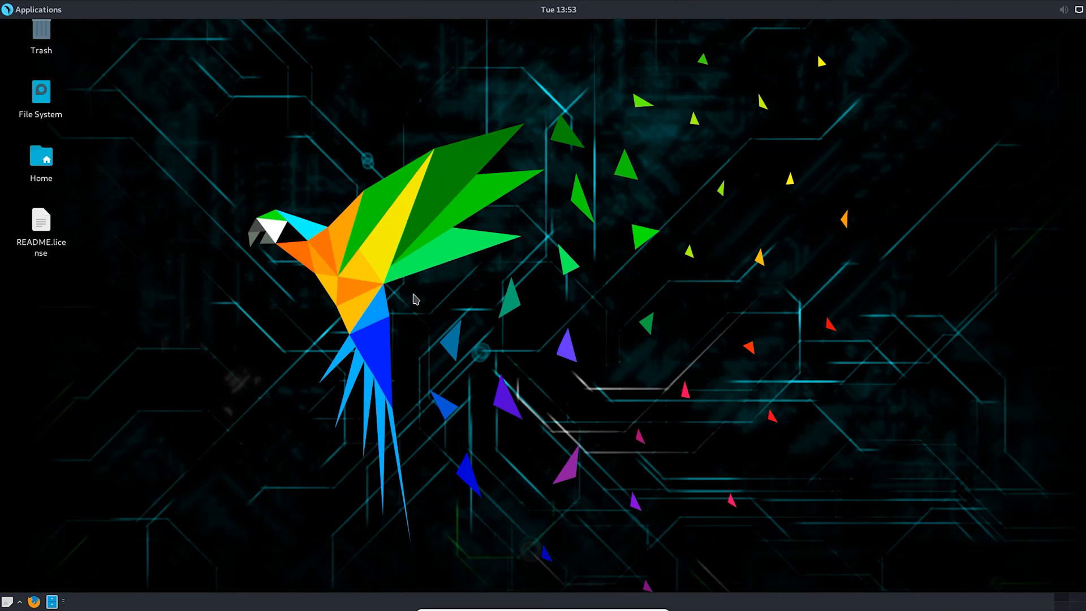
mouse_move(101, 107)
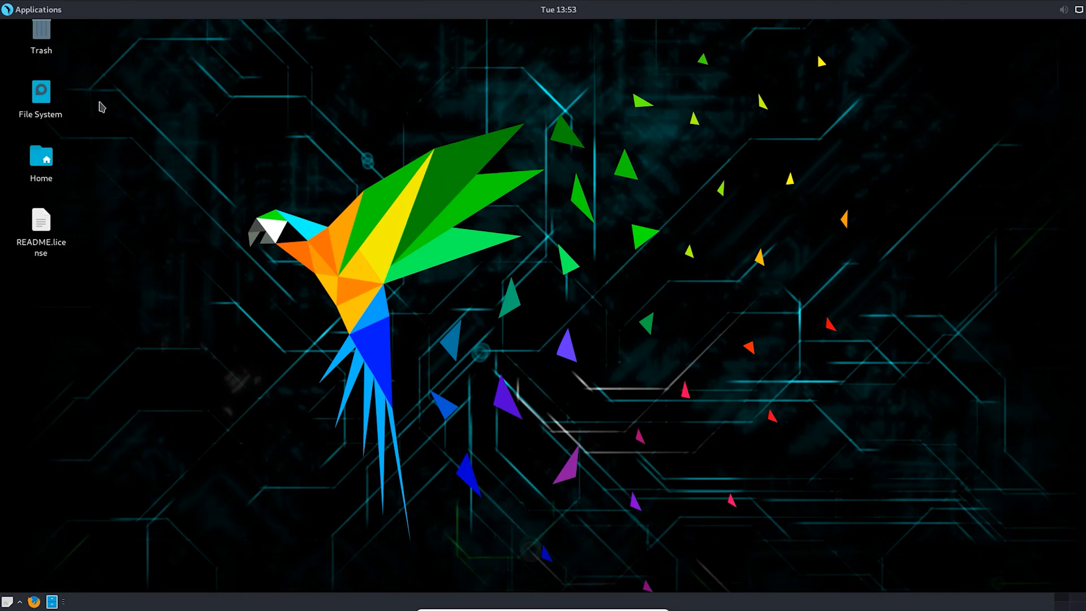
mouse_move(49, 529)
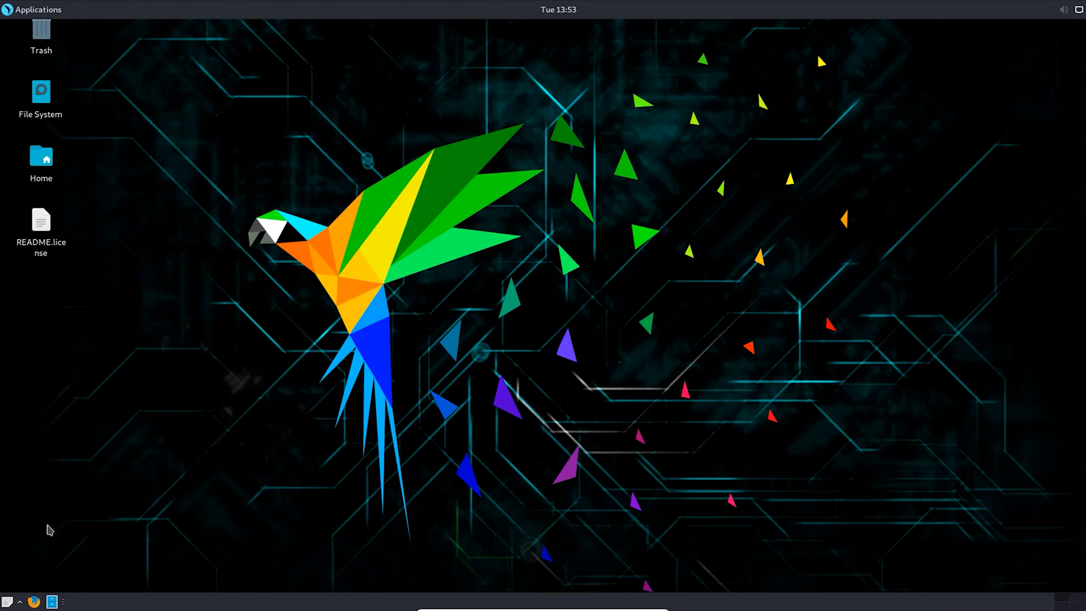
Step: Run neofetch in a new terminal, confirm WM reads Xfwm4, then close it
click(35, 9)
text(neofetch)
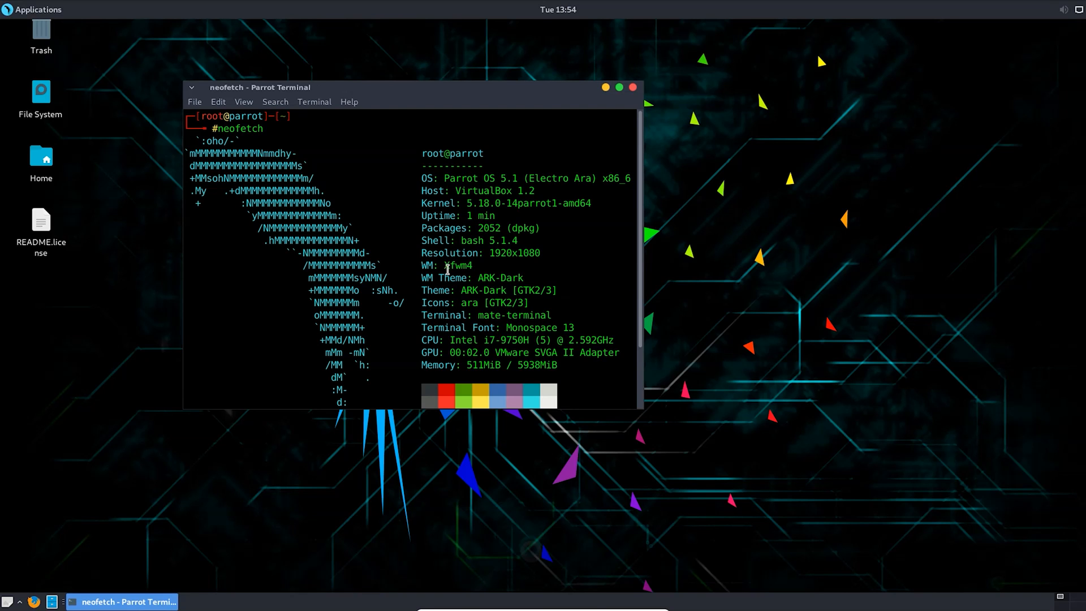
mouse_move(239, 143)
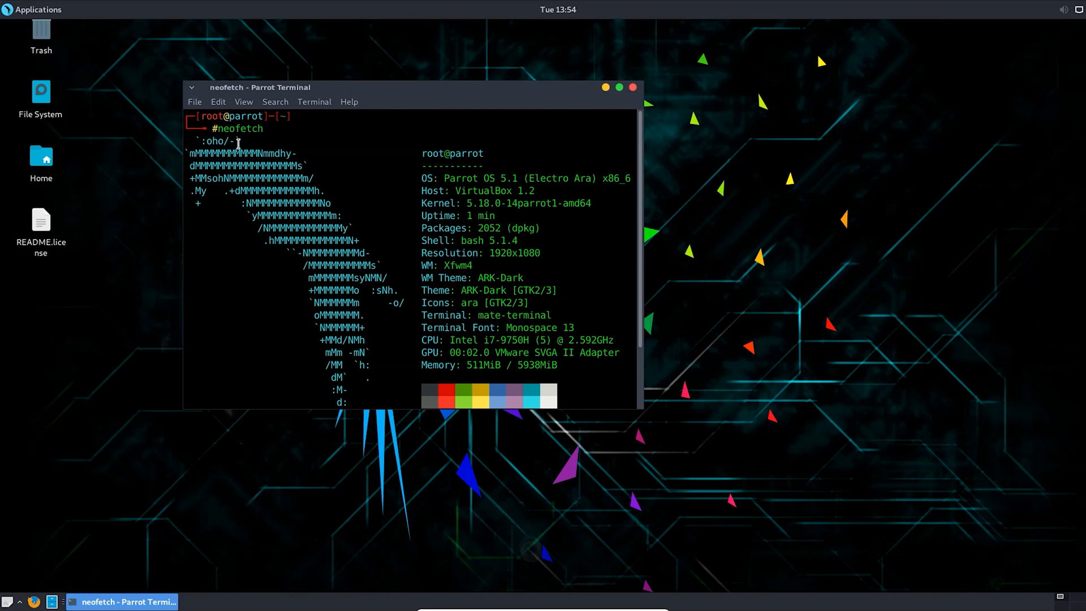
click(632, 88)
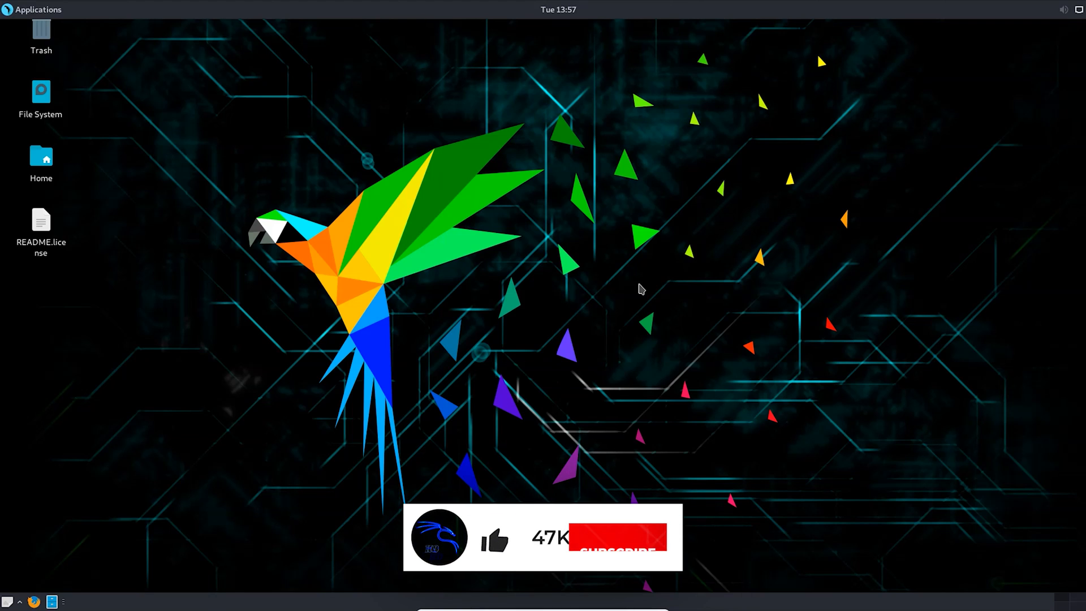
click(615, 537)
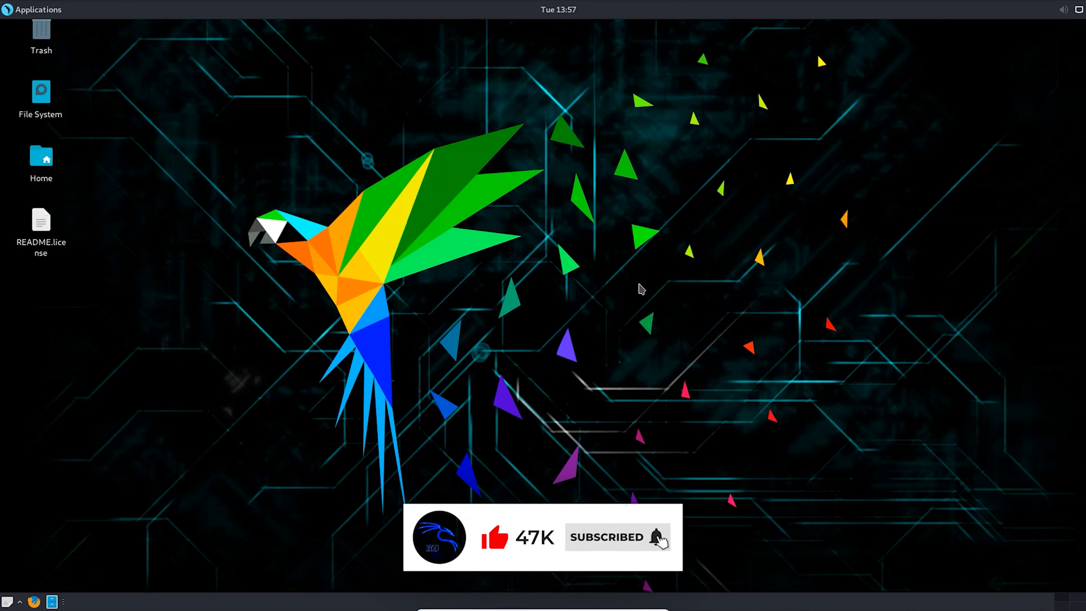